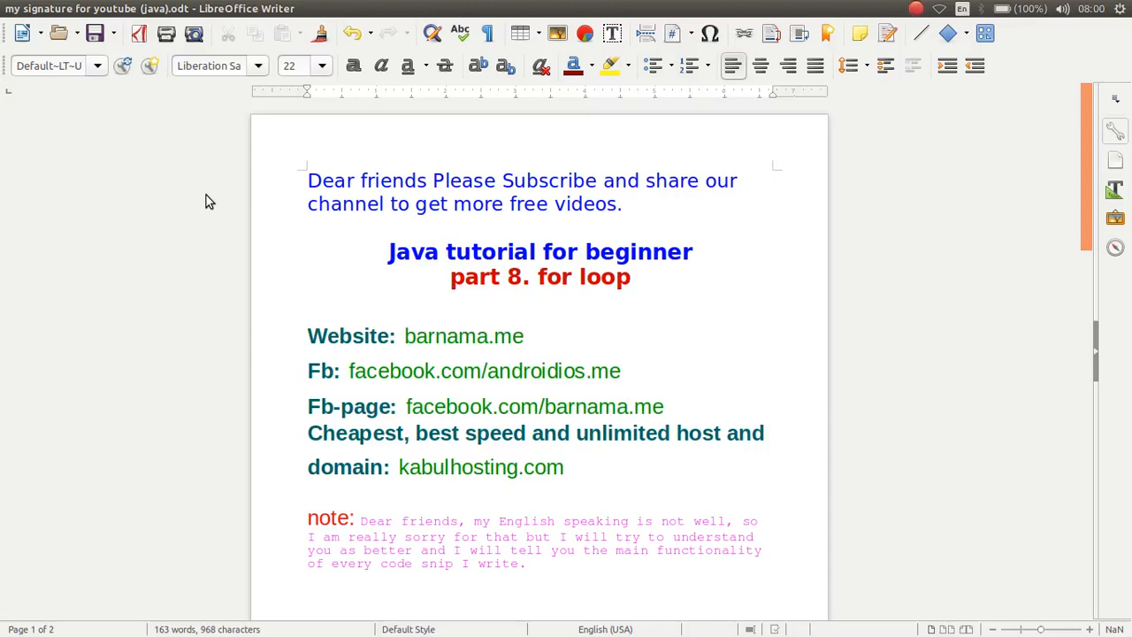
# Wait through IntelliJ IDEA startup while the Javatutorials project loads HelloWorld.java
pyautogui.click(524, 336)
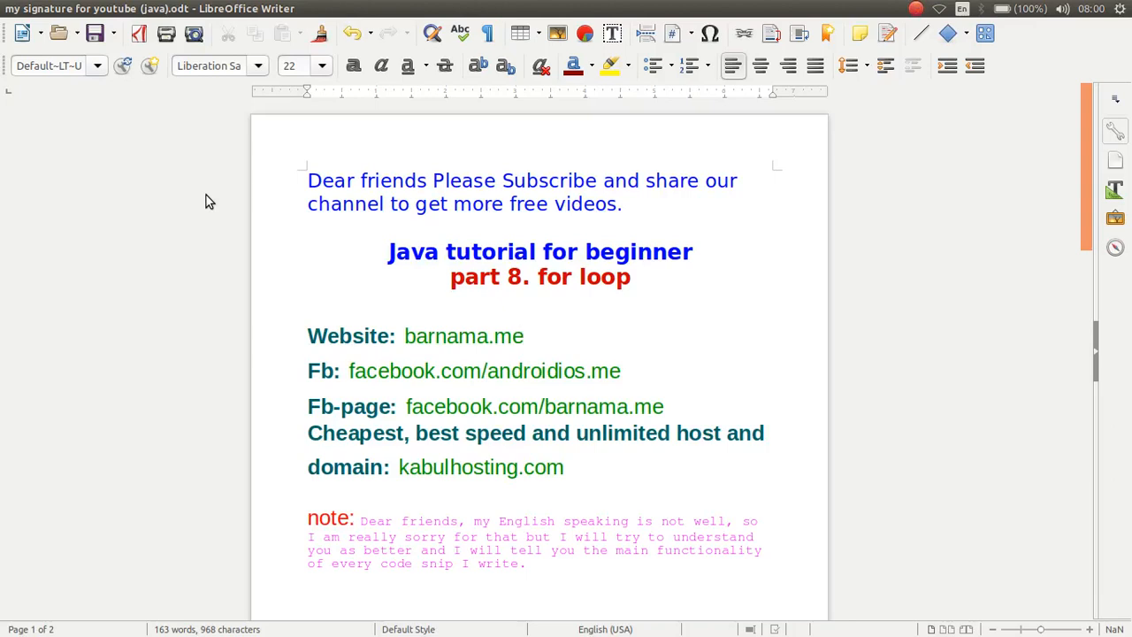
pyautogui.click(521, 336)
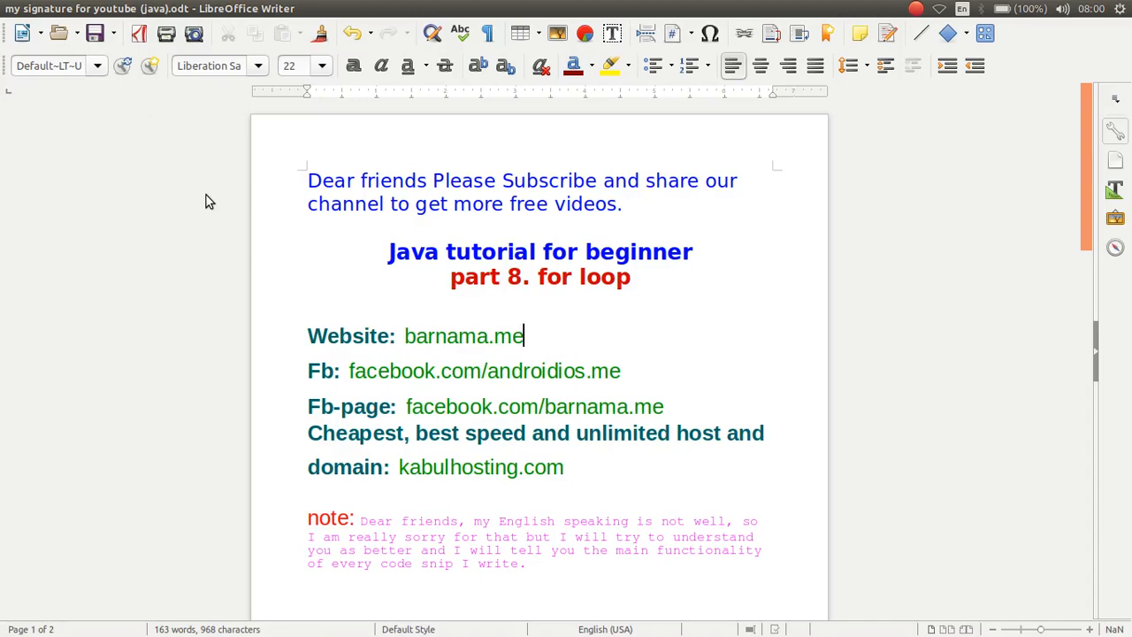
pyautogui.press('super')
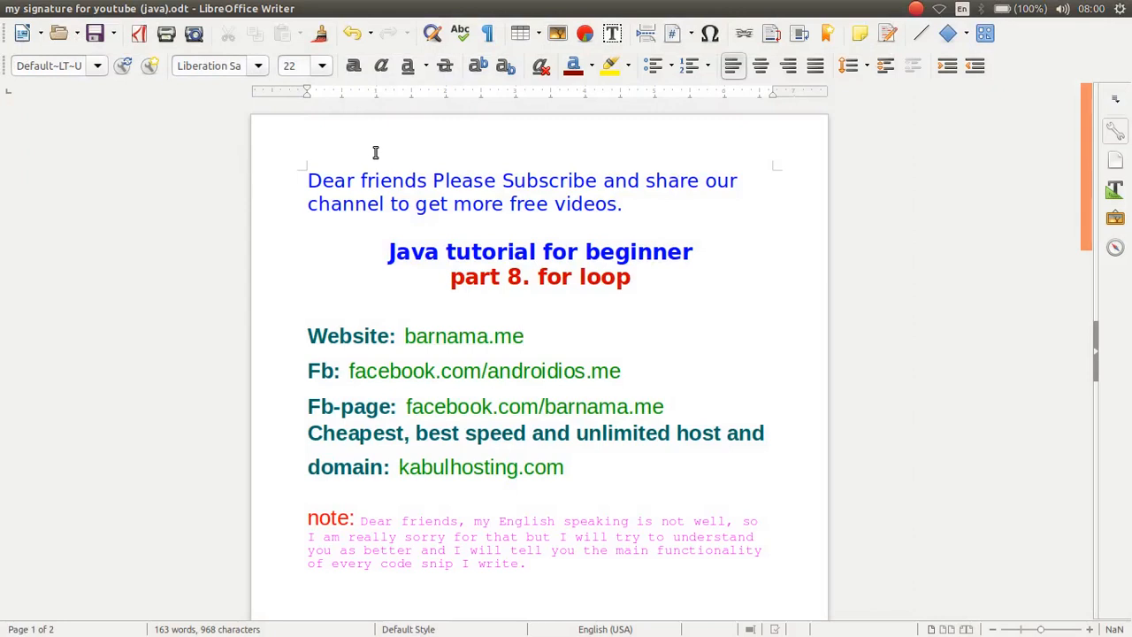
pyautogui.click(524, 336)
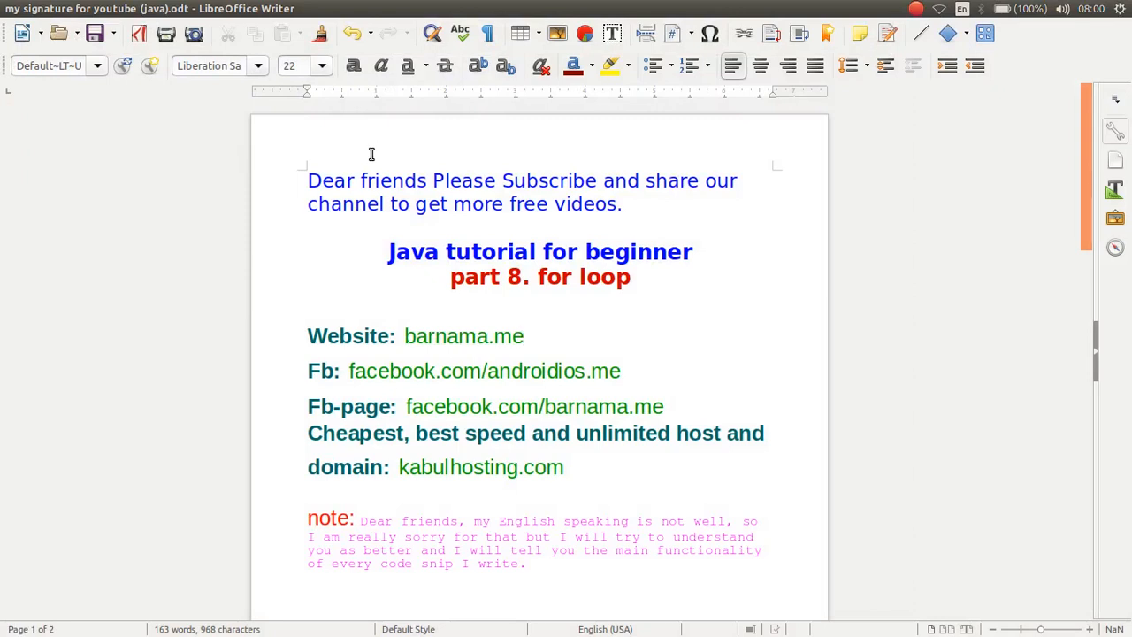
pyautogui.click(523, 336)
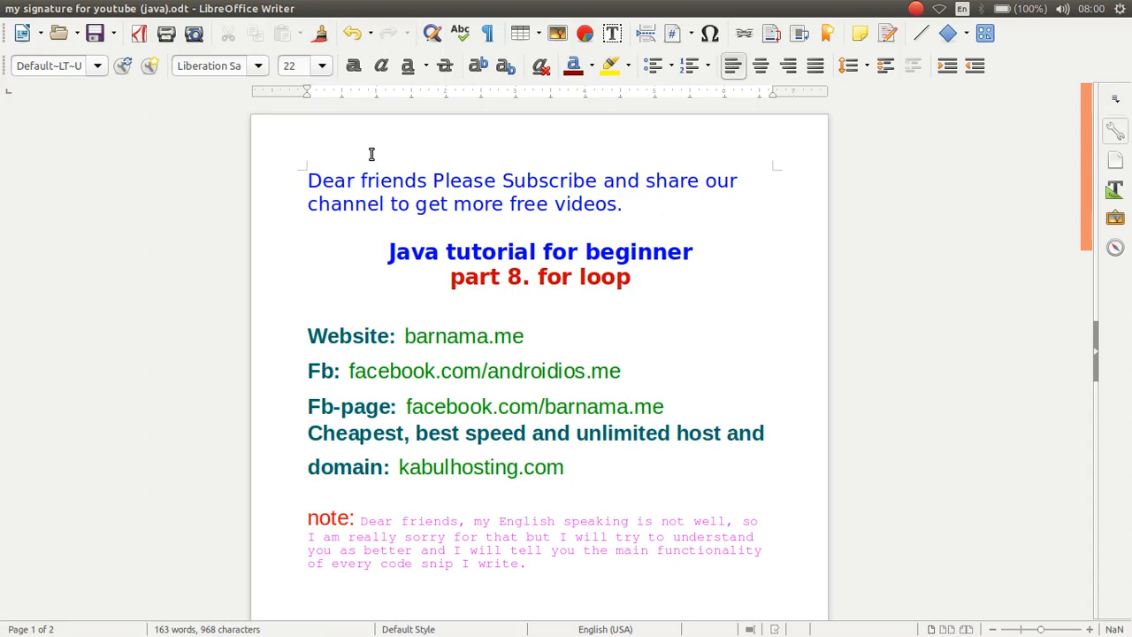
pyautogui.click(523, 336)
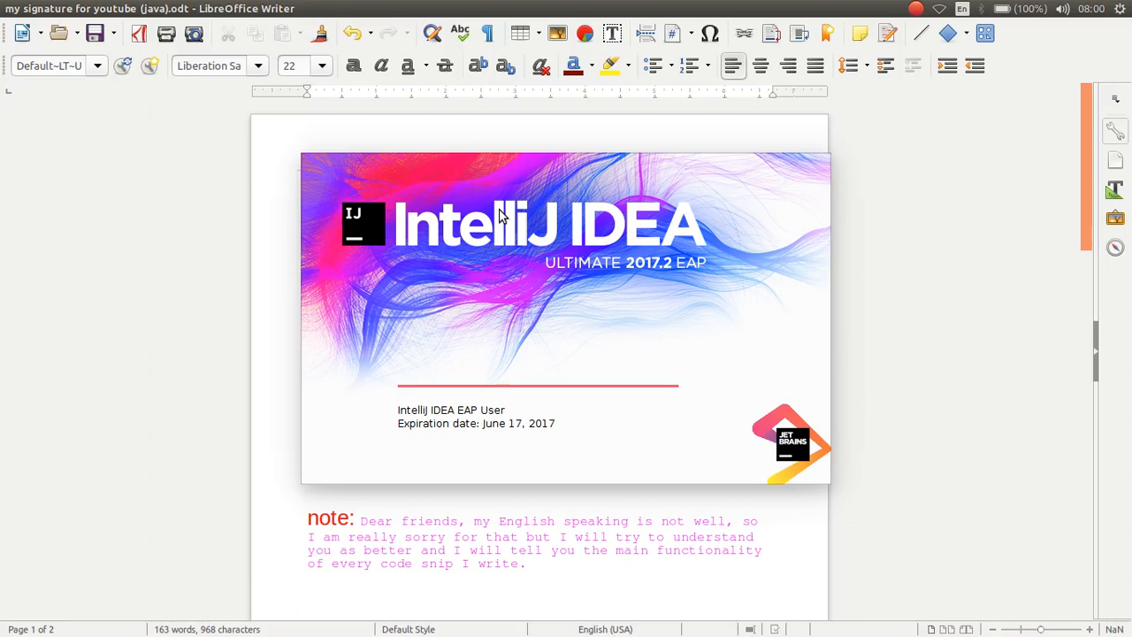
pyautogui.moveTo(223, 62)
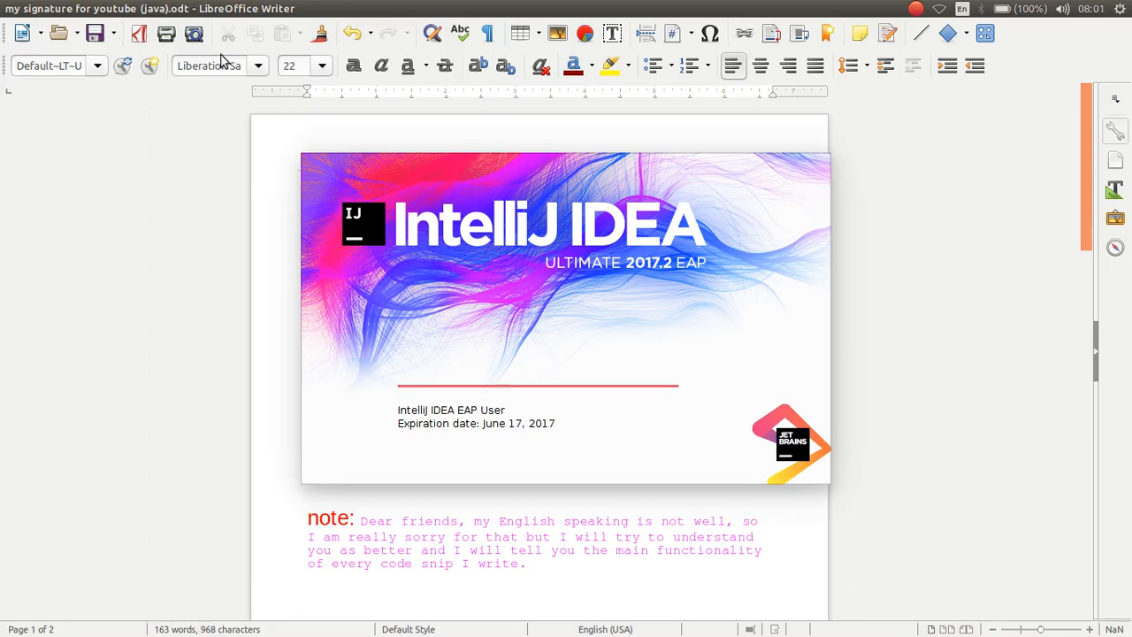
pyautogui.moveTo(496, 301)
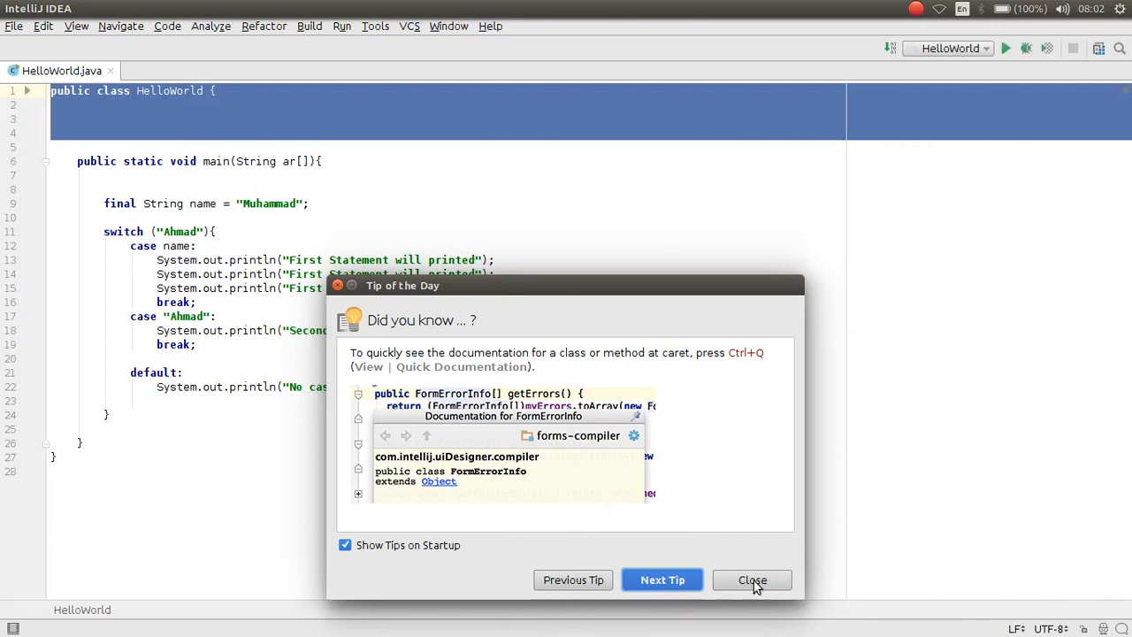
# Dismiss the Tip of the Day dialog so HelloWorld.java fills the editor
pyautogui.click(753, 580)
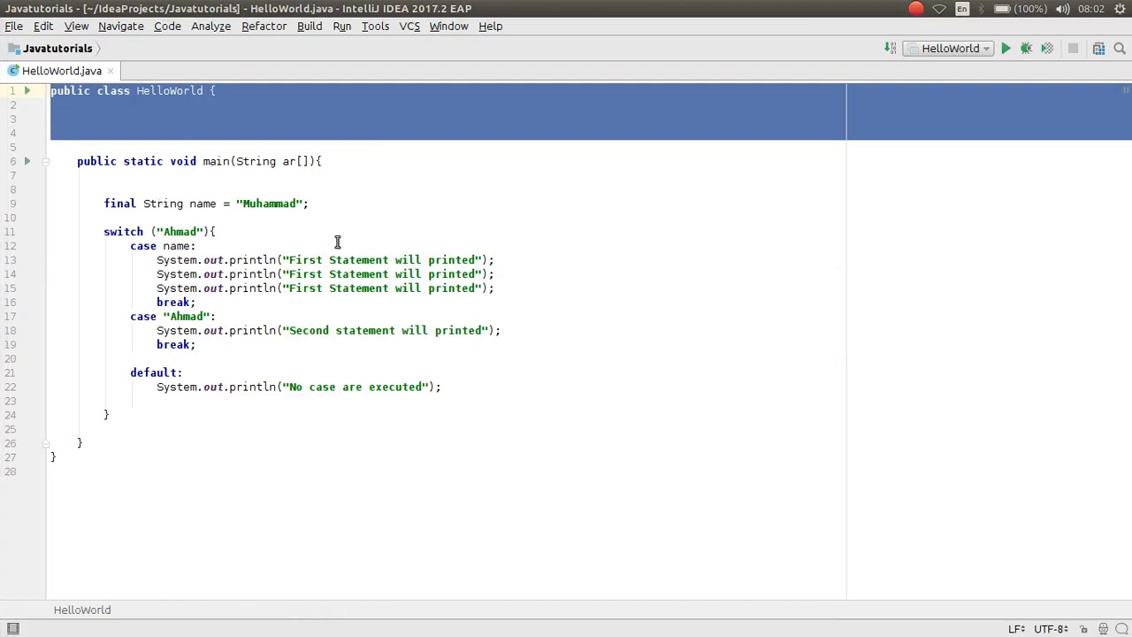
pyautogui.moveTo(155, 121)
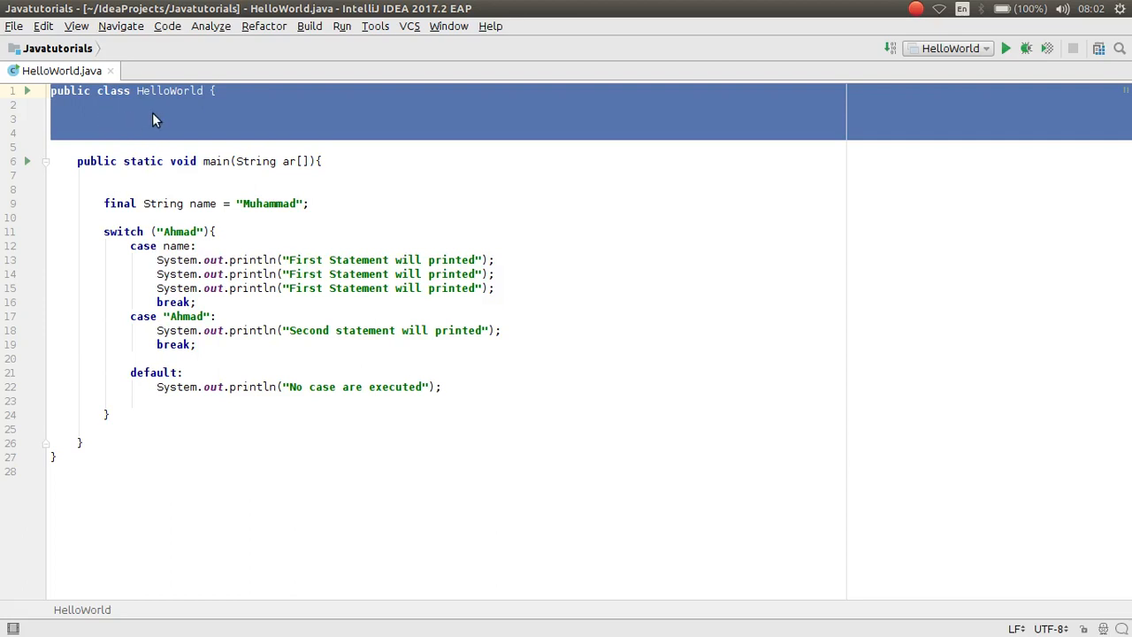
pyautogui.moveTo(244, 113)
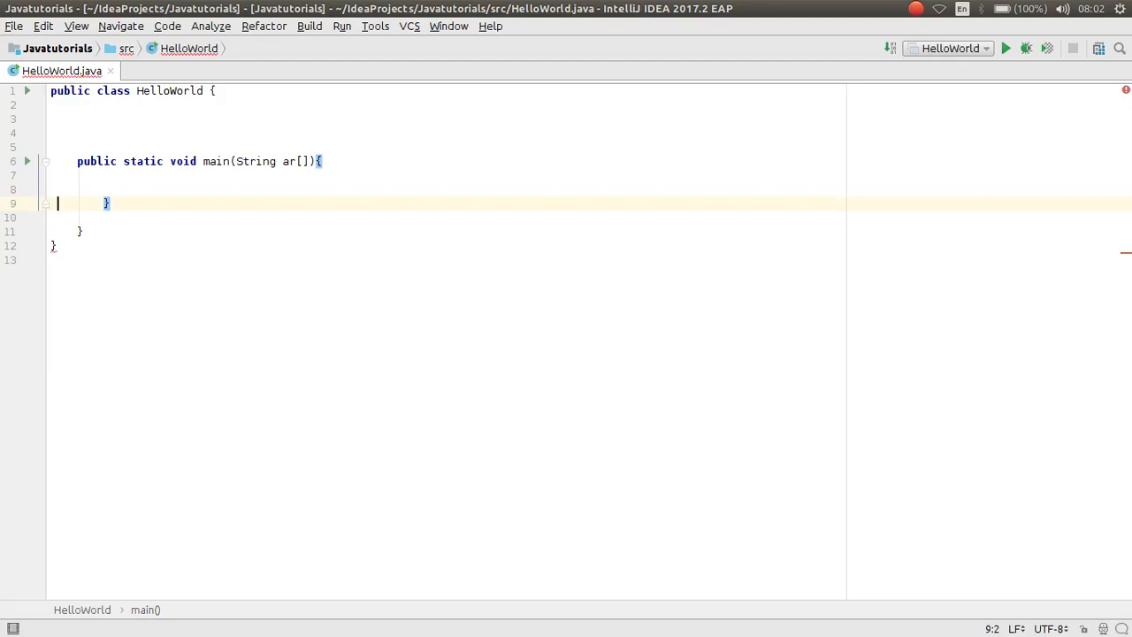
# Remove the old switch-statement code, leaving an empty line inside main
pyautogui.click(108, 204)
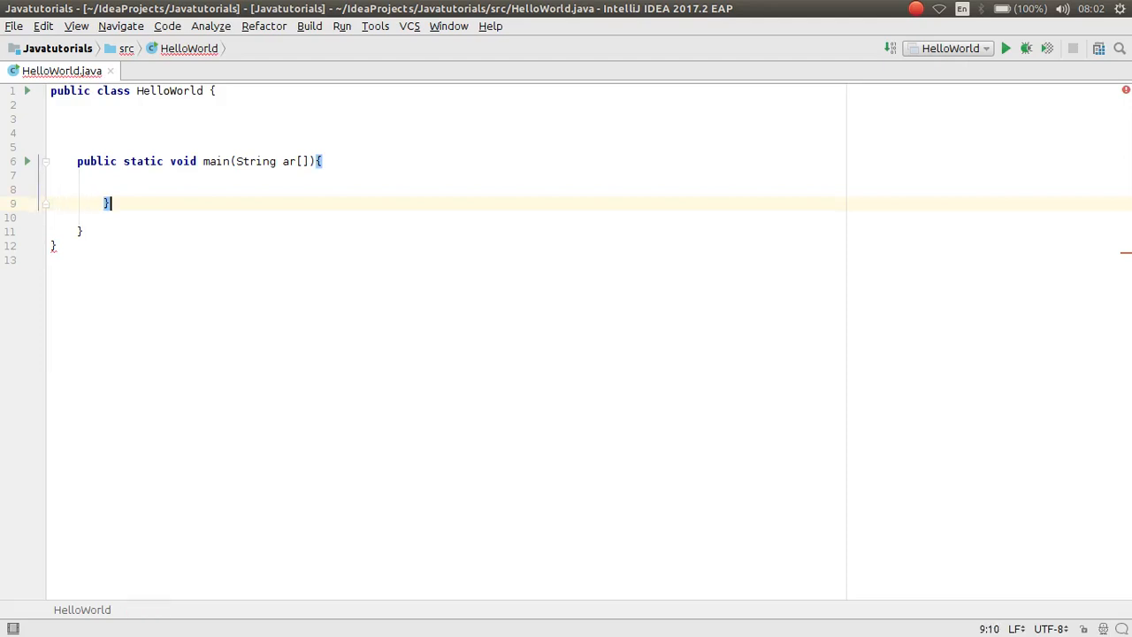
pyautogui.press('BackSpace')
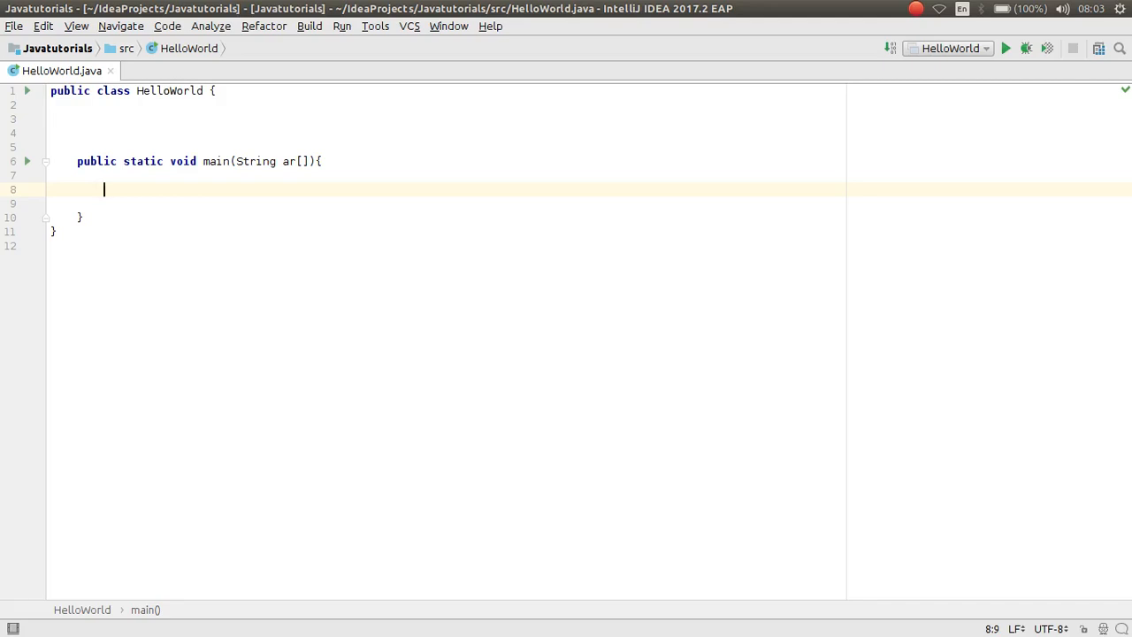
# Write the comment //for(initialization, condition, increasing){} inside main
pyautogui.write('//')
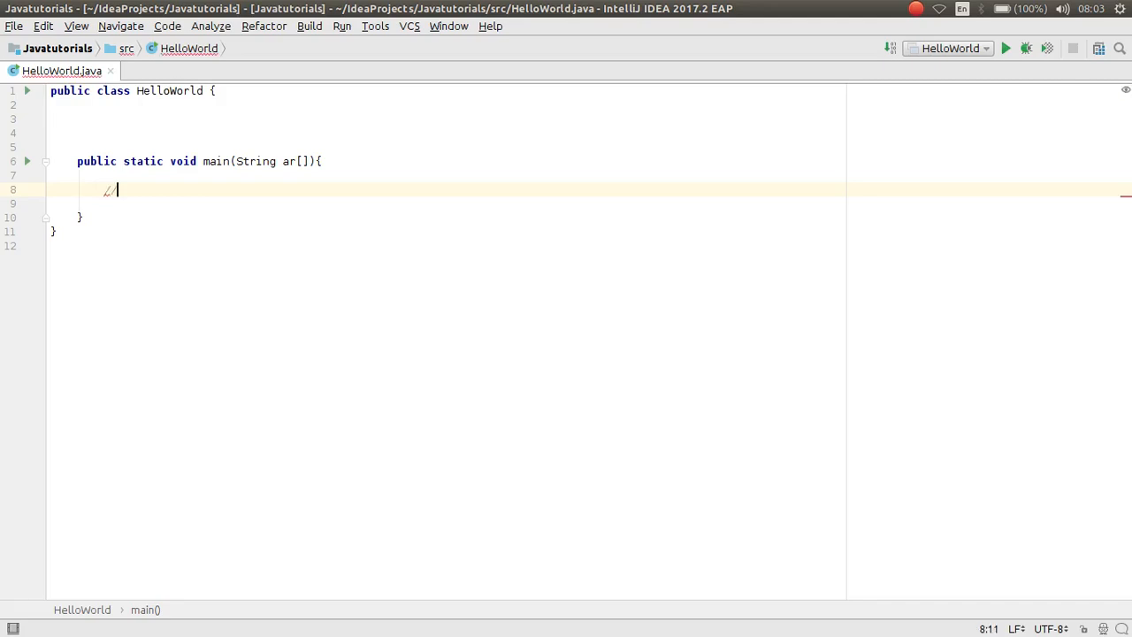
pyautogui.write('for')
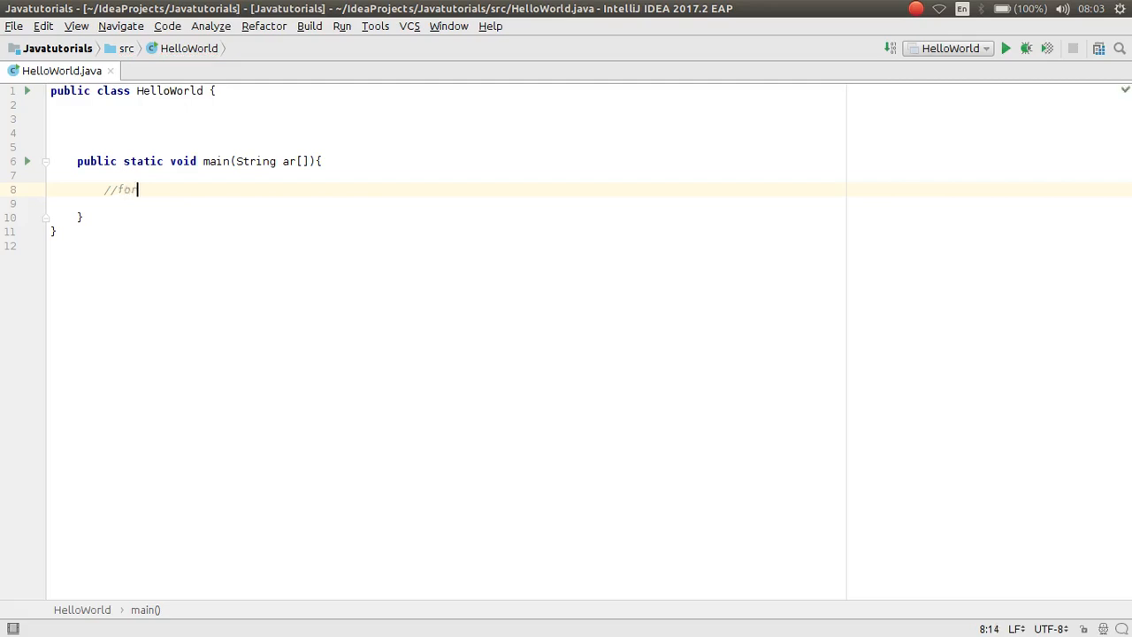
pyautogui.write('(')
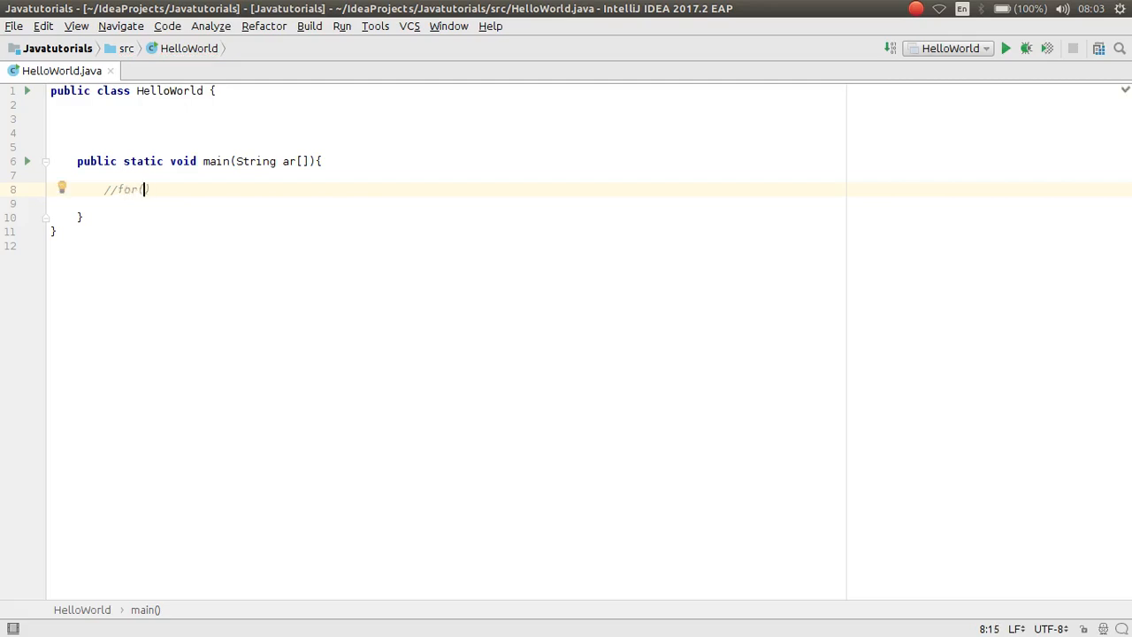
pyautogui.doubleClick(128, 189)
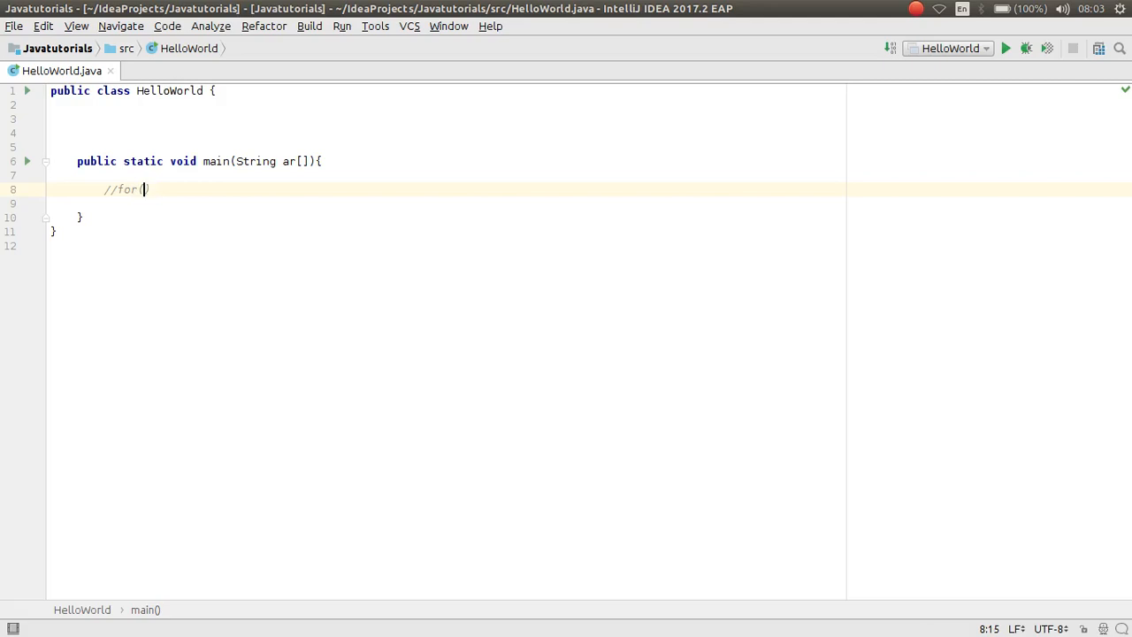
pyautogui.write('initi')
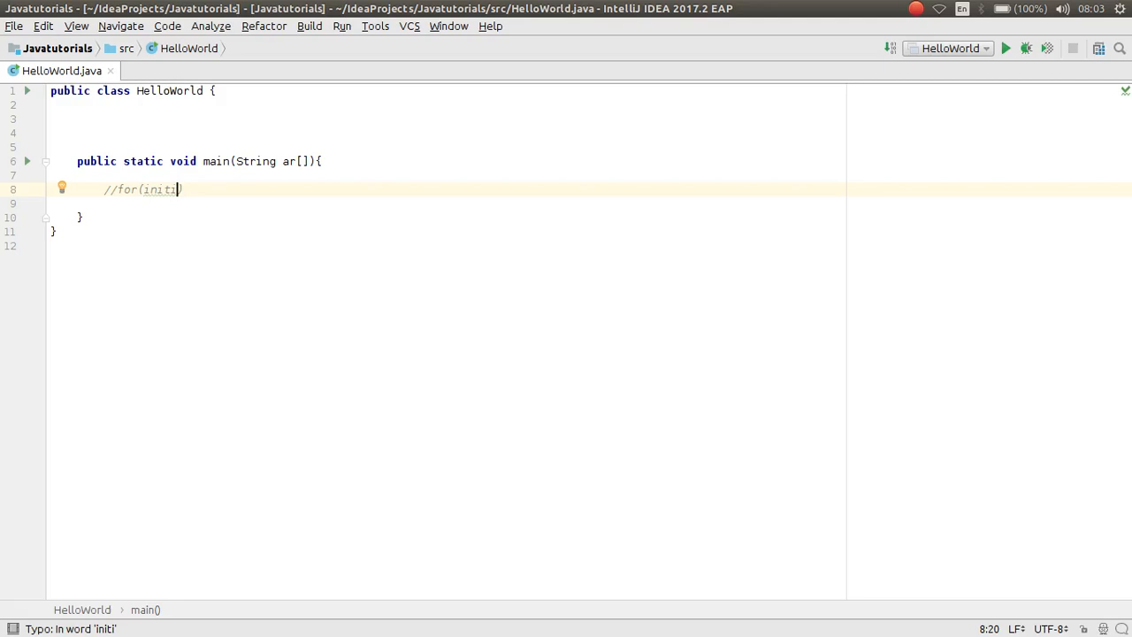
pyautogui.write('alization,')
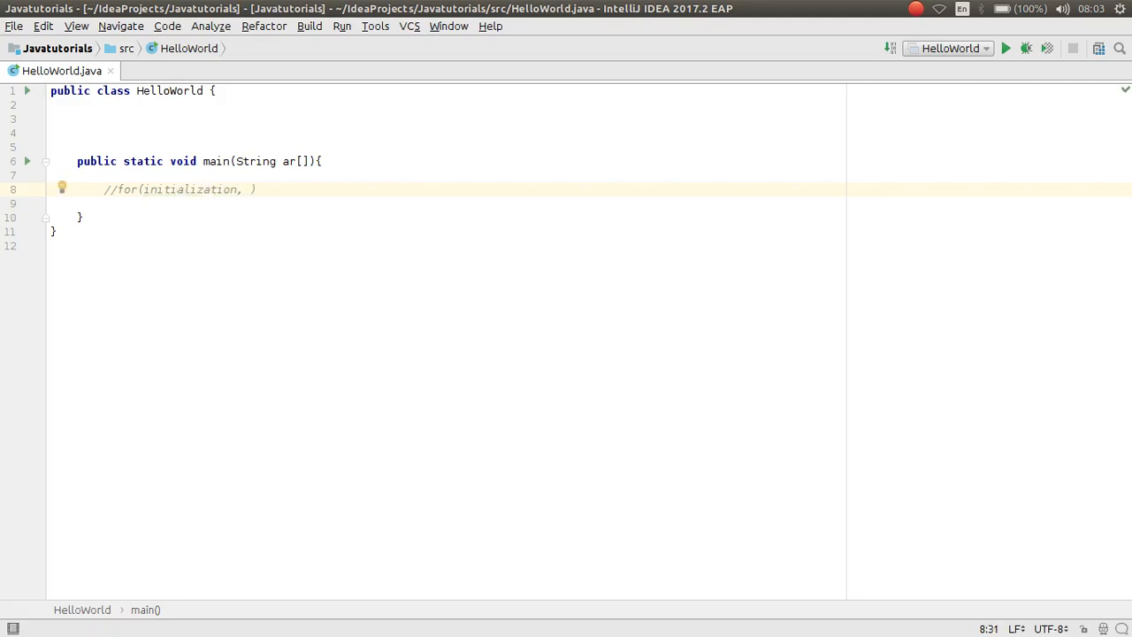
pyautogui.write('condtion')
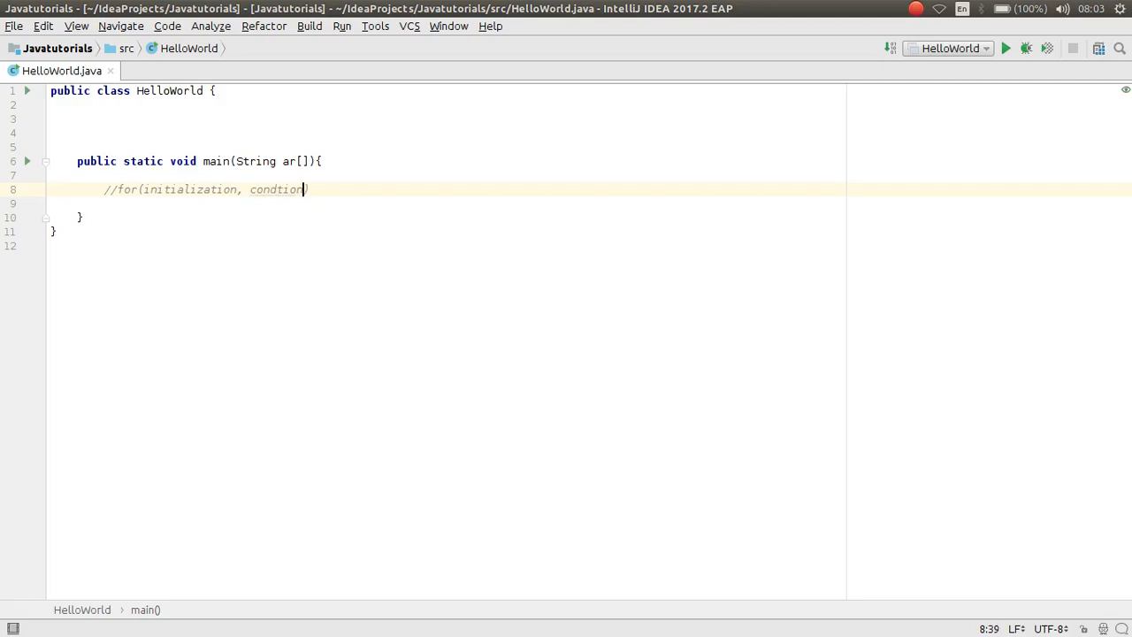
pyautogui.press('BackSpace')
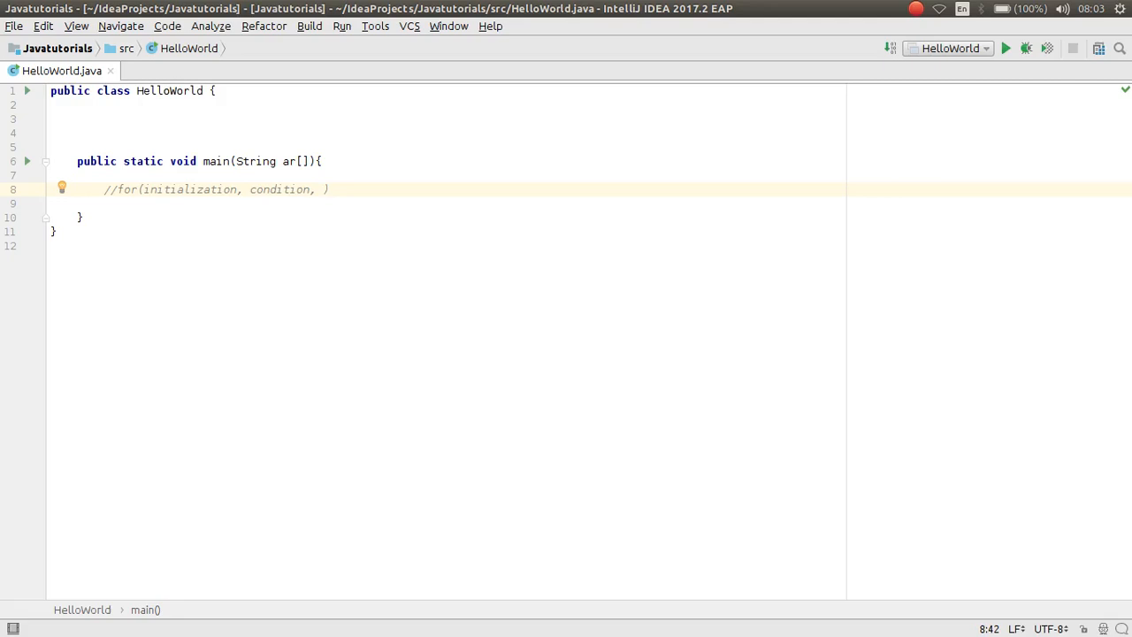
pyautogui.write('increasing')
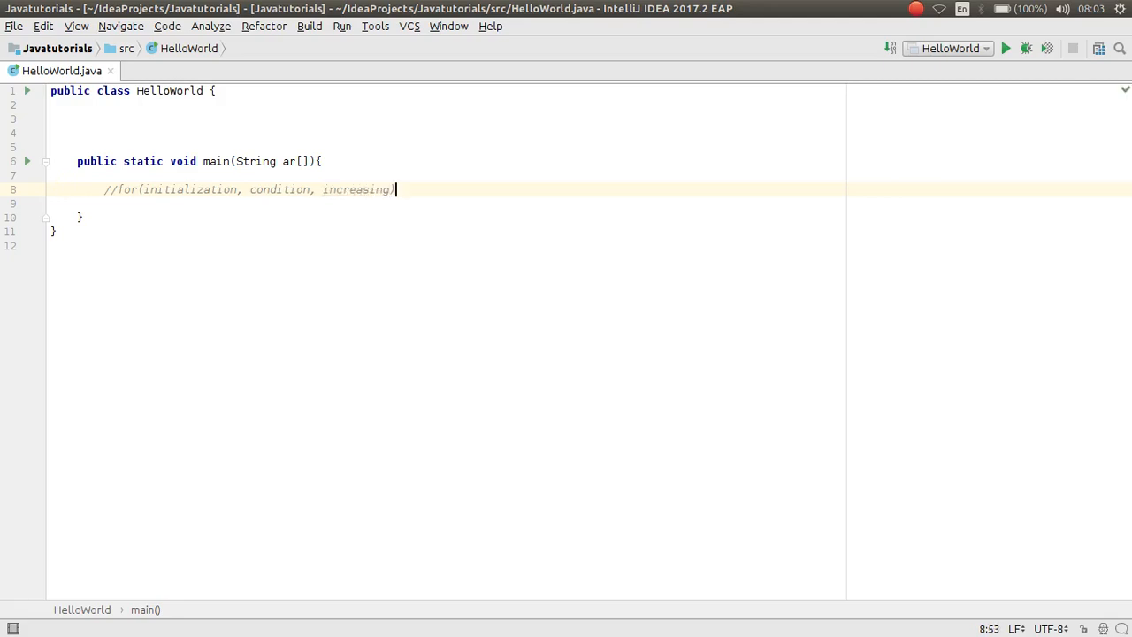
pyautogui.write('{}')
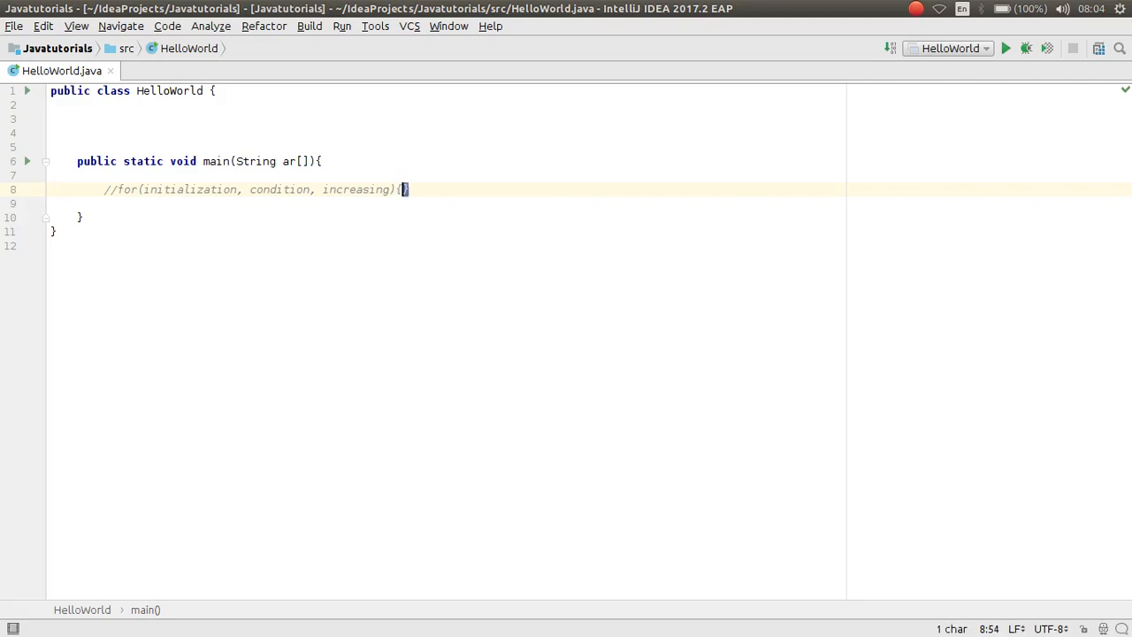
pyautogui.write('{')
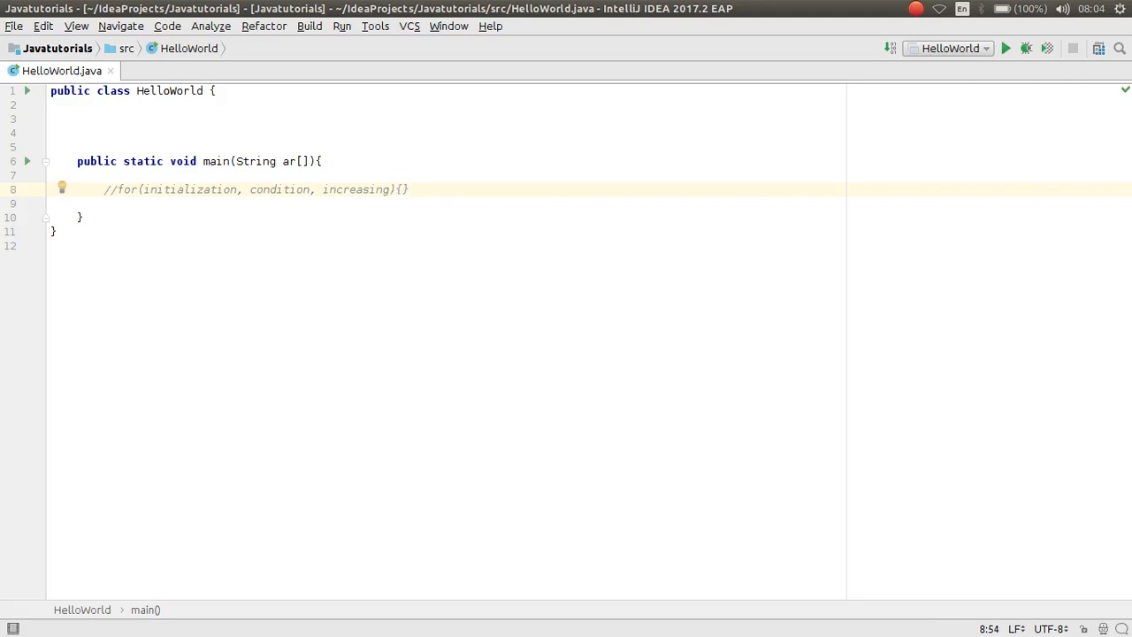
# Add an uncommented for(initialization, condition, increasing){ line below the comment
pyautogui.click(403, 190)
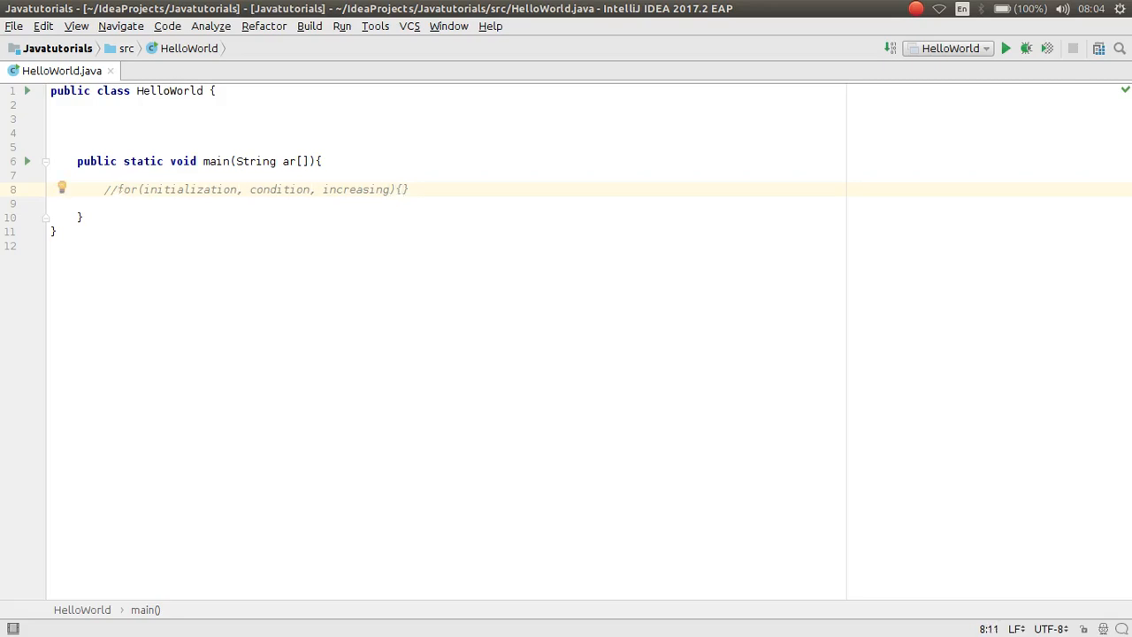
pyautogui.moveTo(117, 188); pyautogui.dragTo(393, 188)
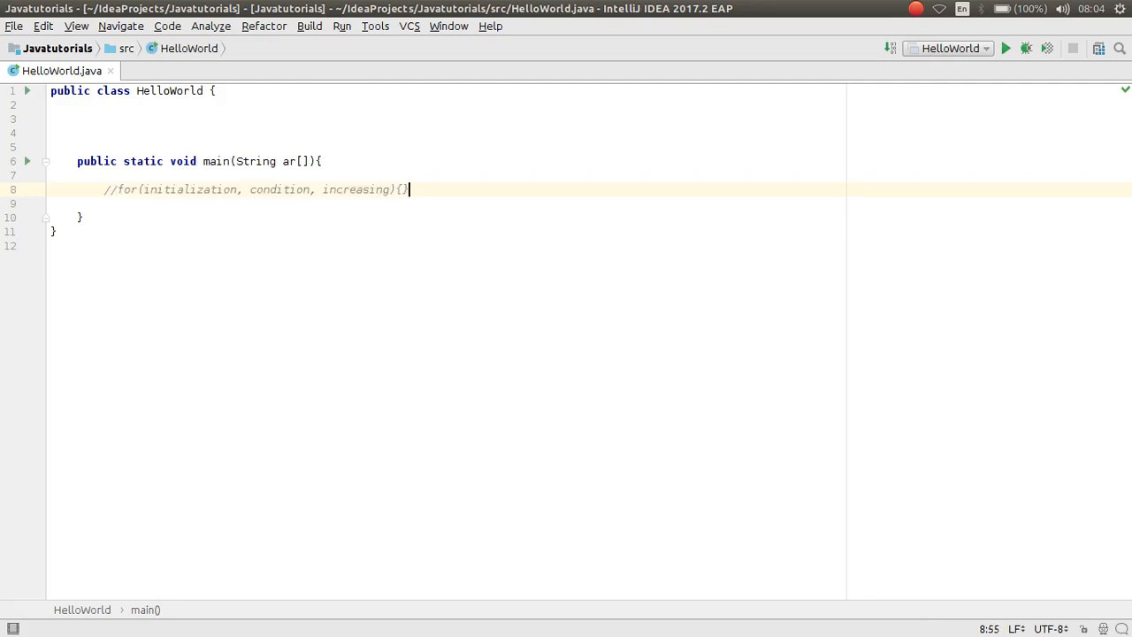
pyautogui.write('for(initialization, condition, increasing){')
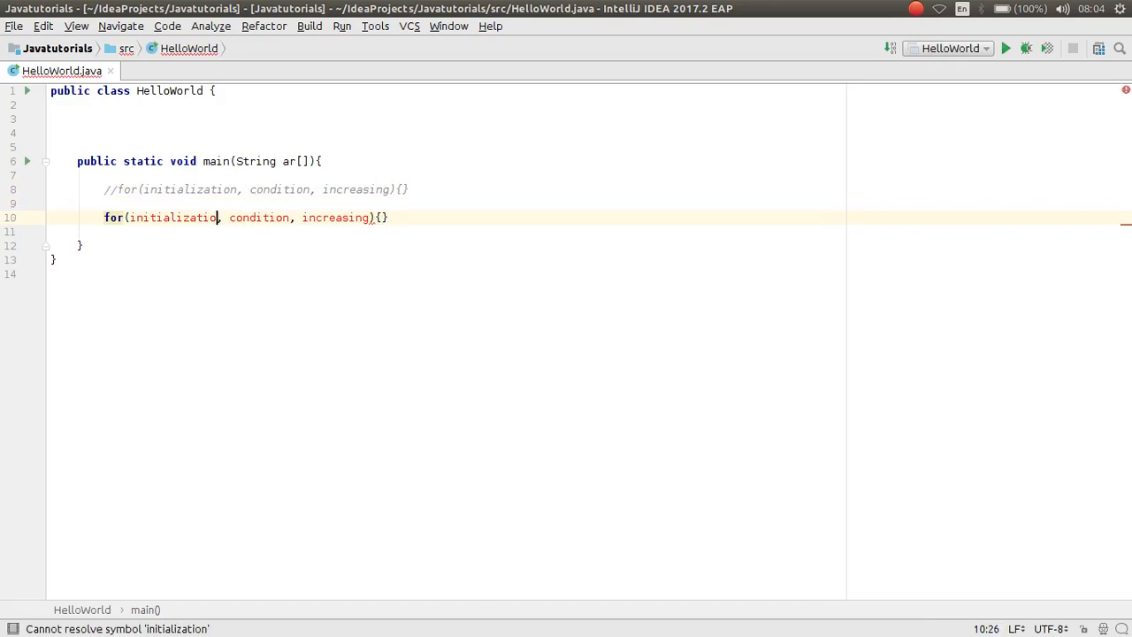
# Replace the initialization placeholder with int i = 0
pyautogui.write('int')
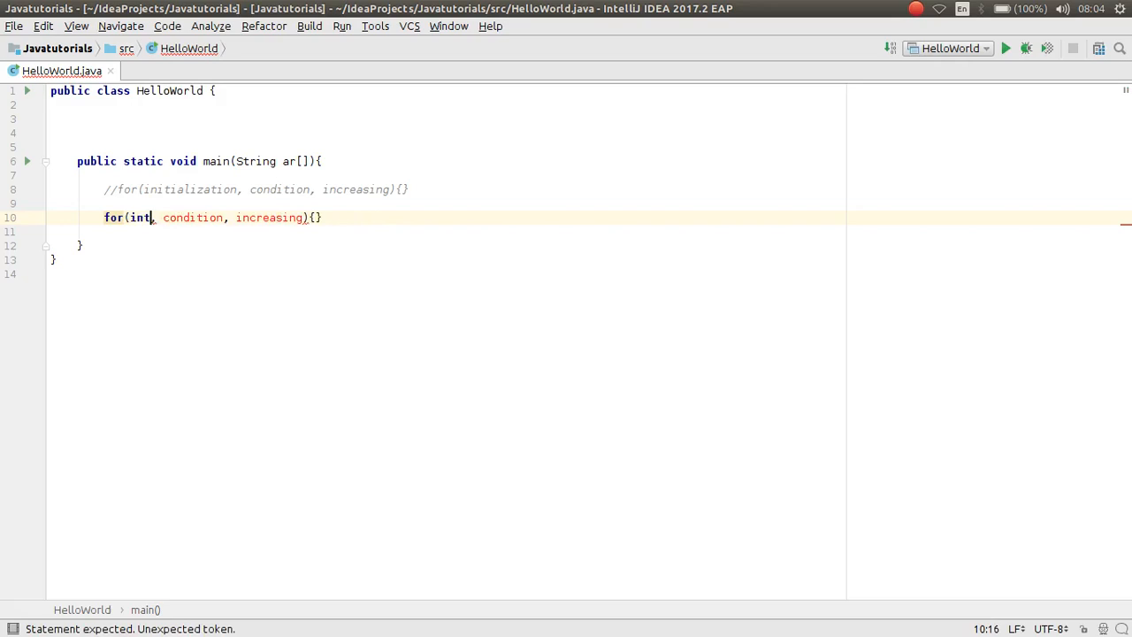
pyautogui.write('i =')
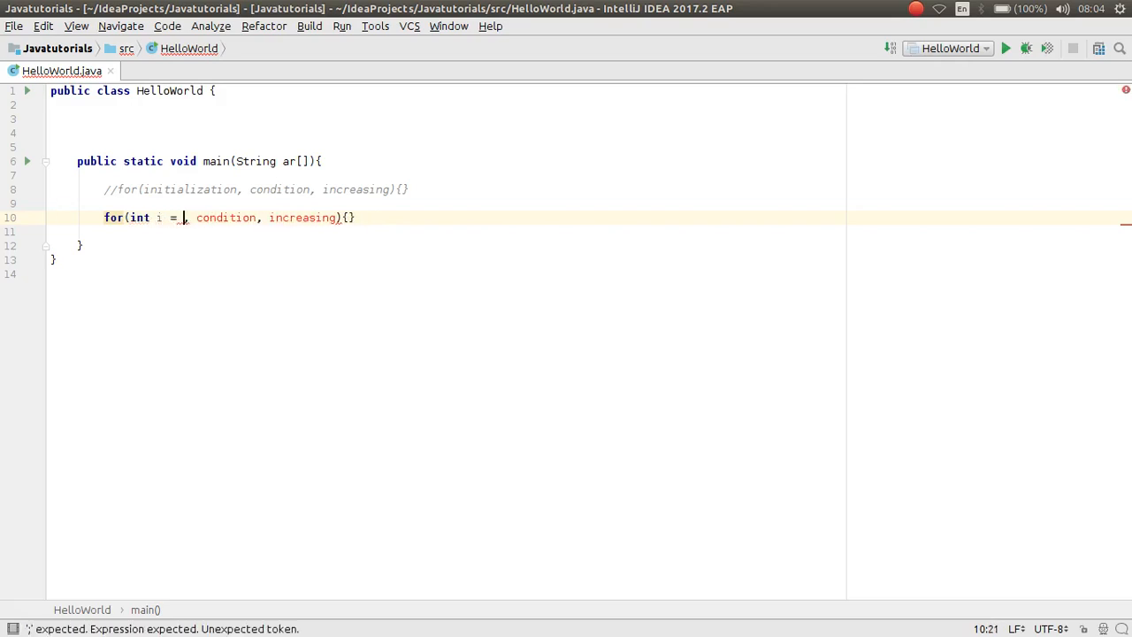
pyautogui.write('0')
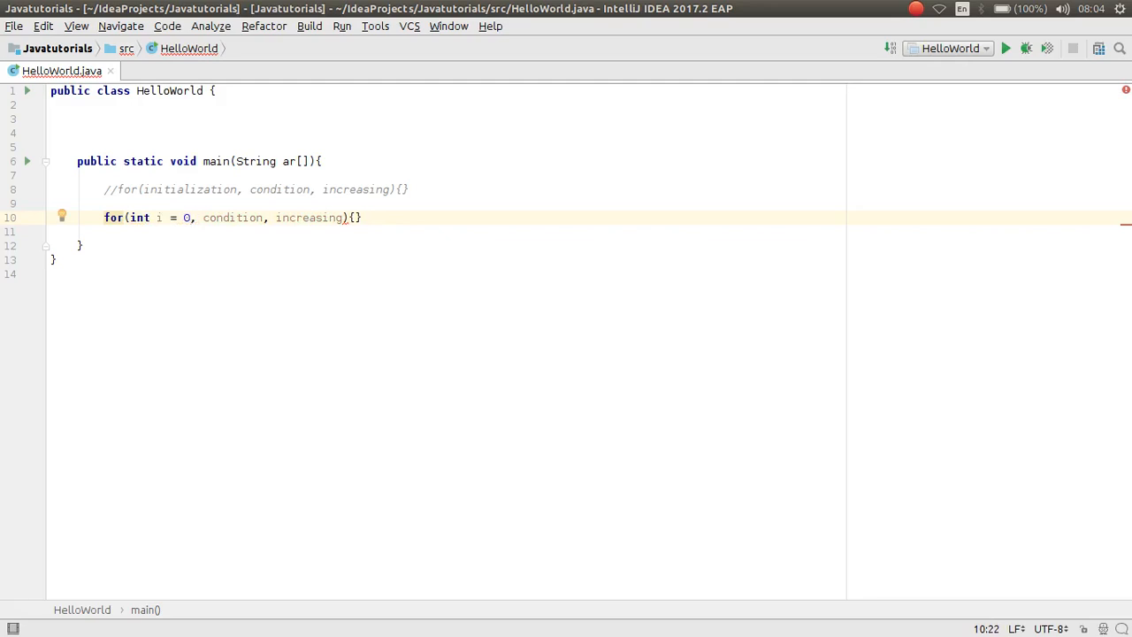
# Set the condition to i < 10 with semicolon separators and select the increasing placeholder
pyautogui.doubleClick(230, 218)
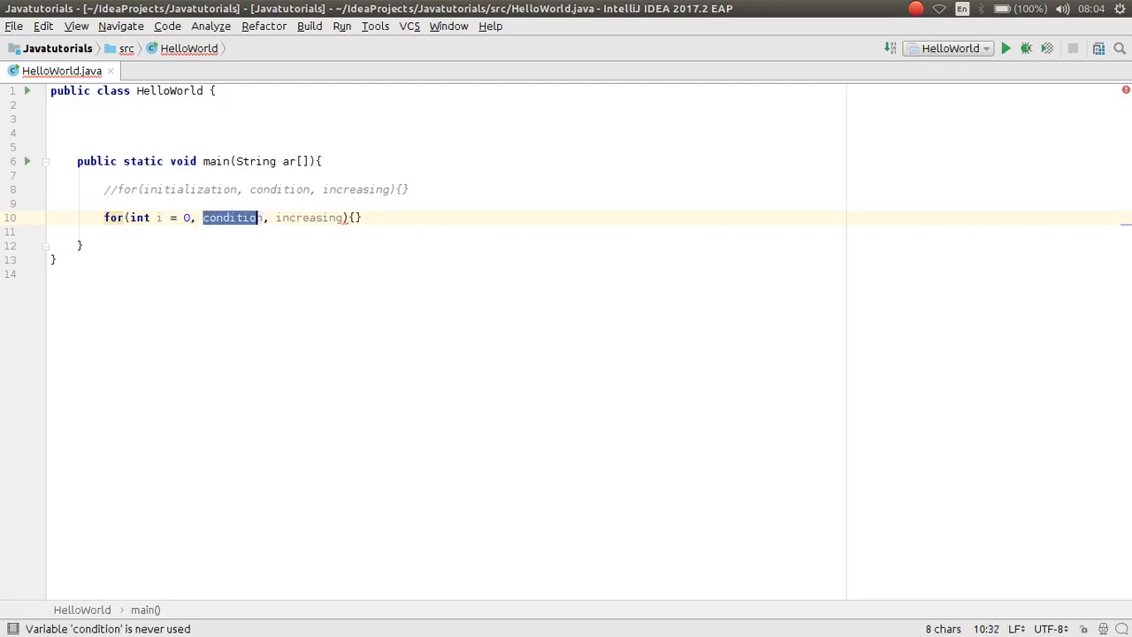
pyautogui.write('i')
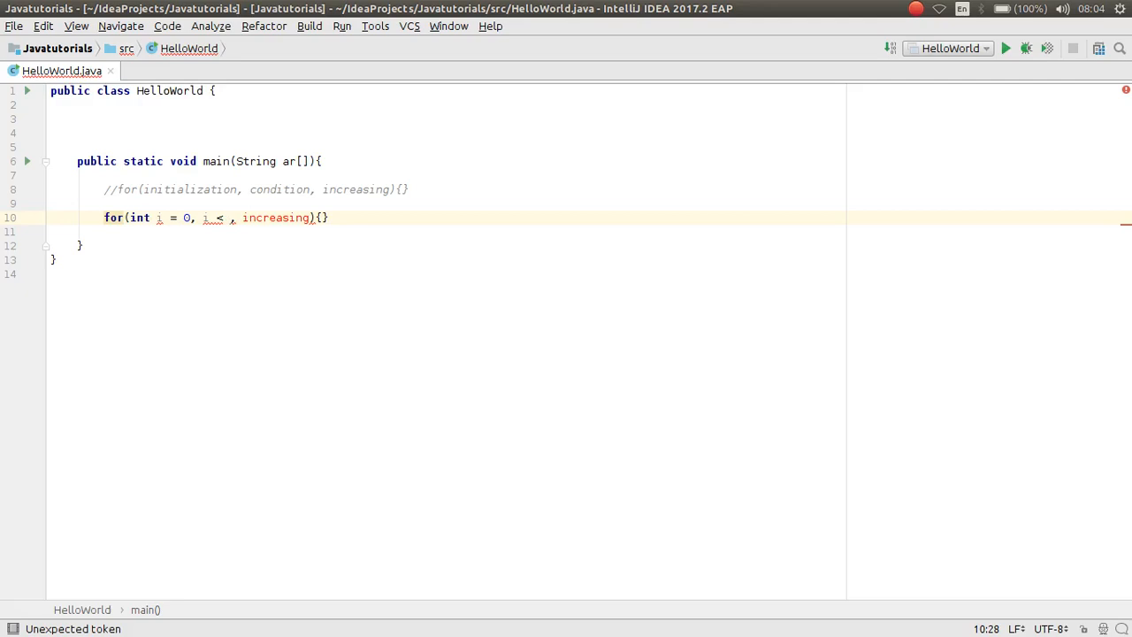
pyautogui.write('10')
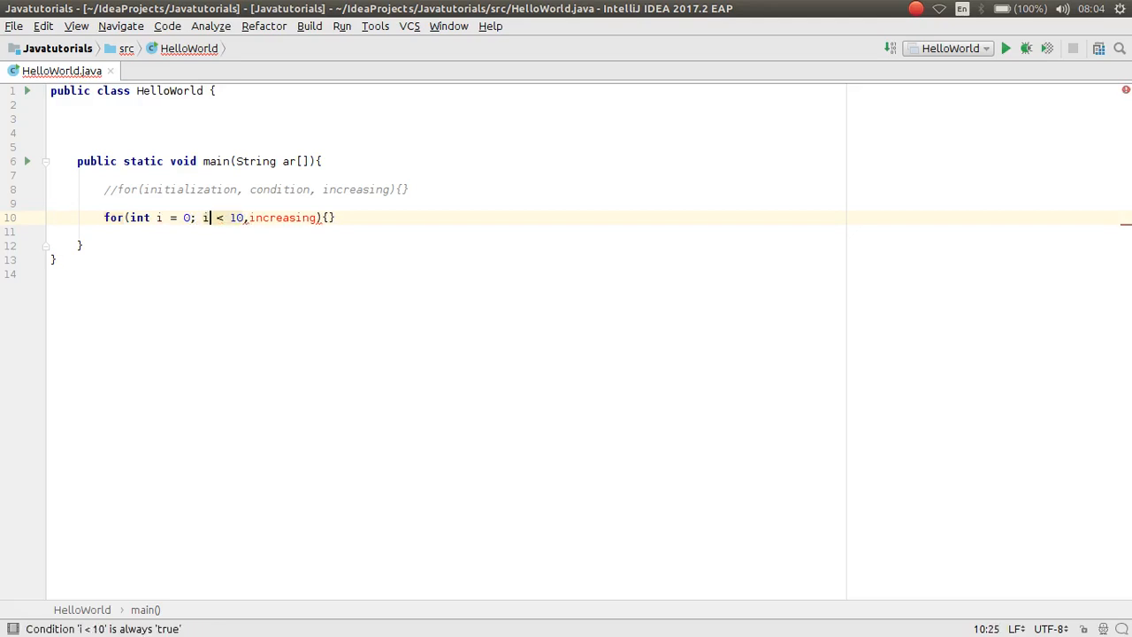
pyautogui.press('BackSpace')
pyautogui.write('; ')
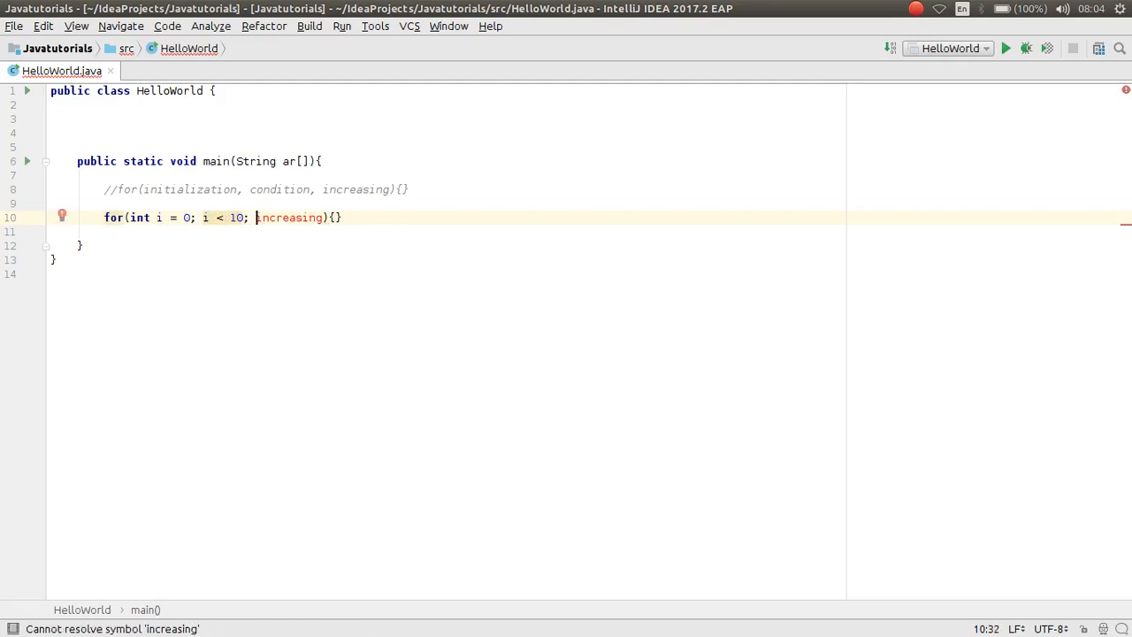
pyautogui.doubleClick(290, 218)
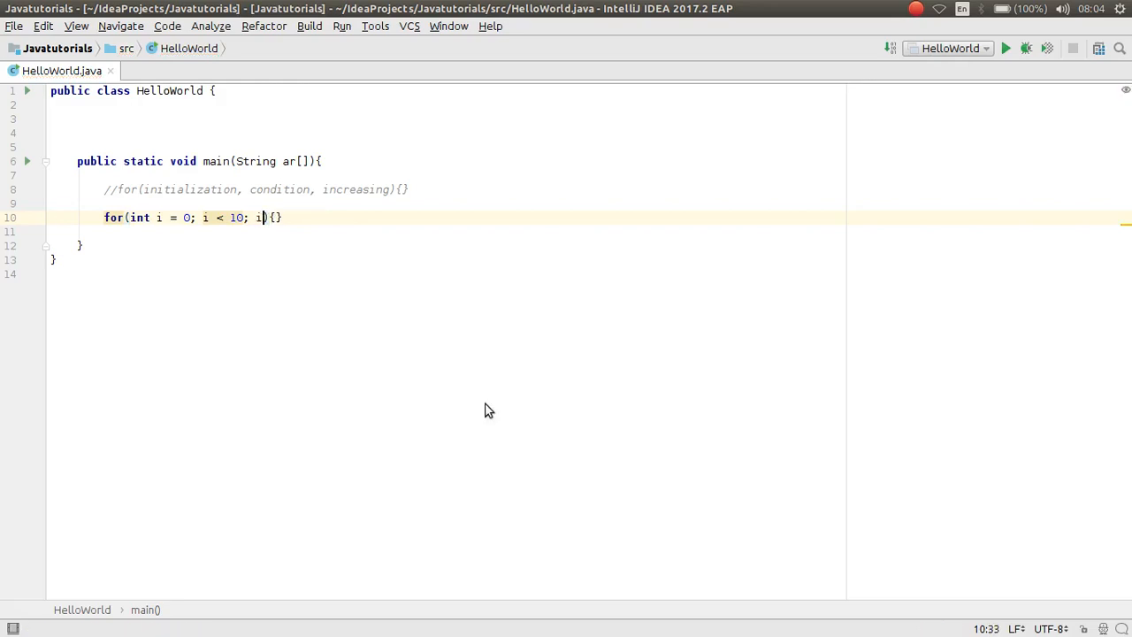
# Finish the header with i++ and print "Number " + i in the loop body
pyautogui.write('++')
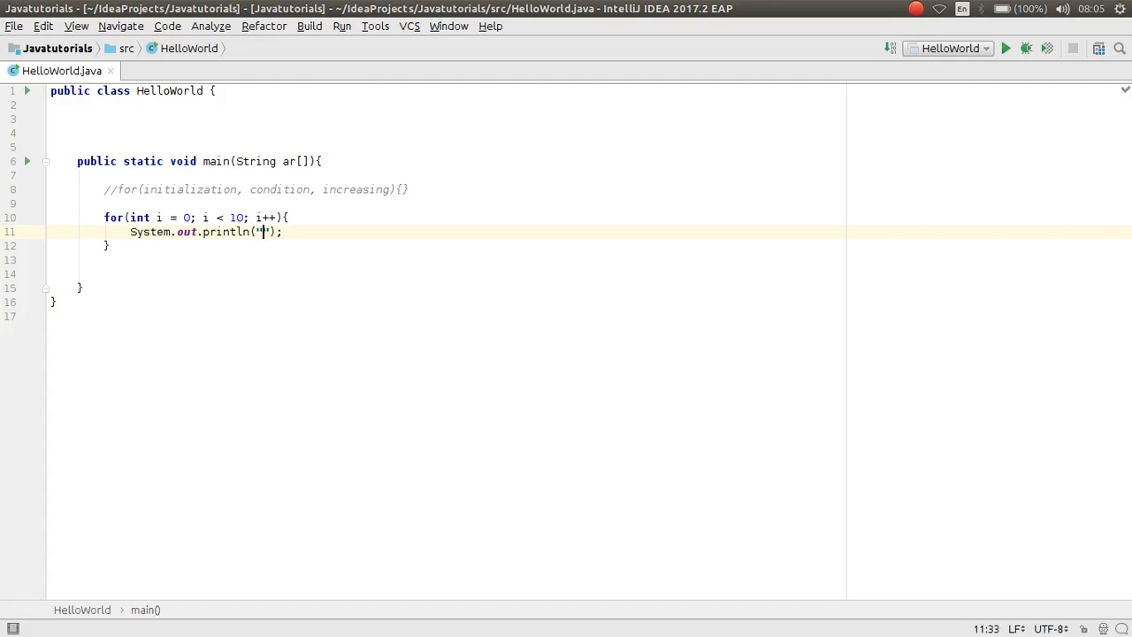
pyautogui.write('Number')
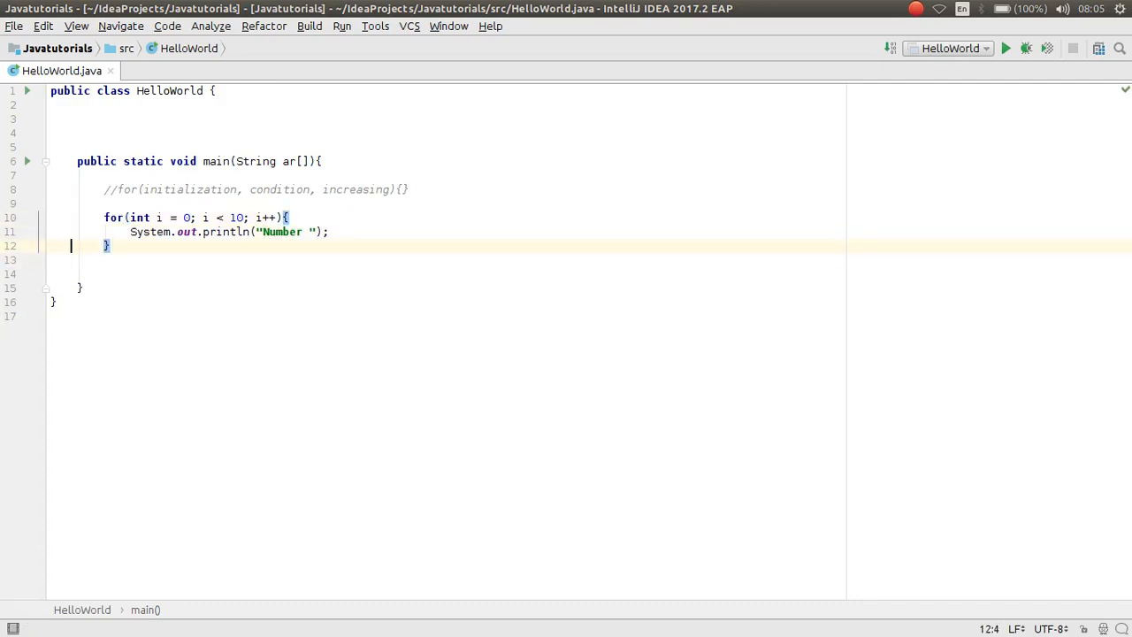
pyautogui.click(311, 230)
pyautogui.write(' + i')
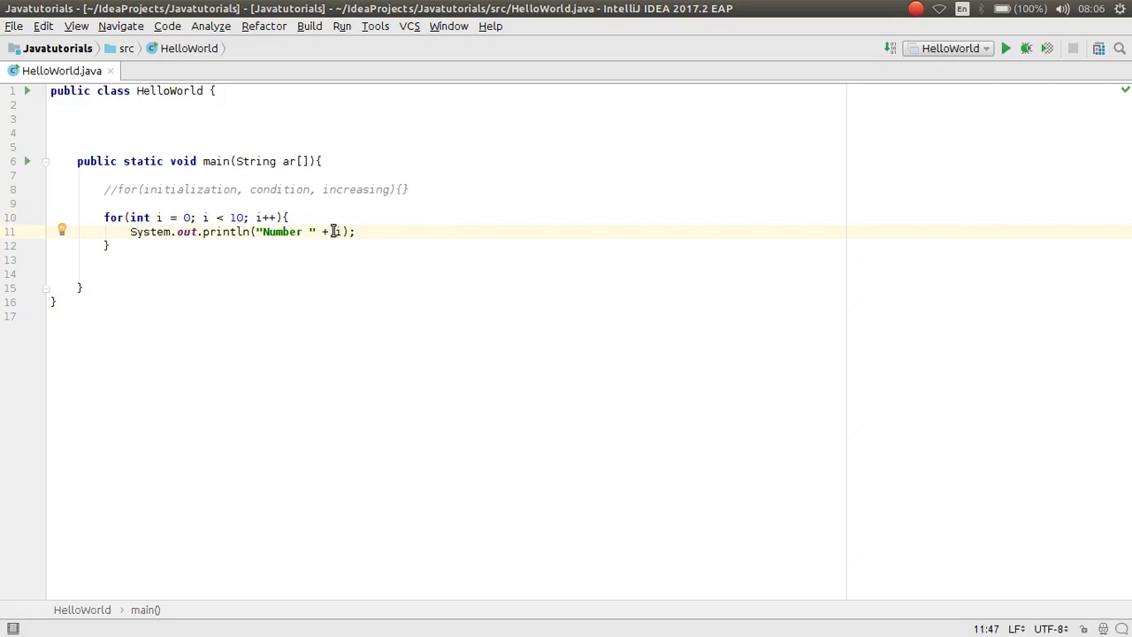
pyautogui.doubleClick(334, 230)
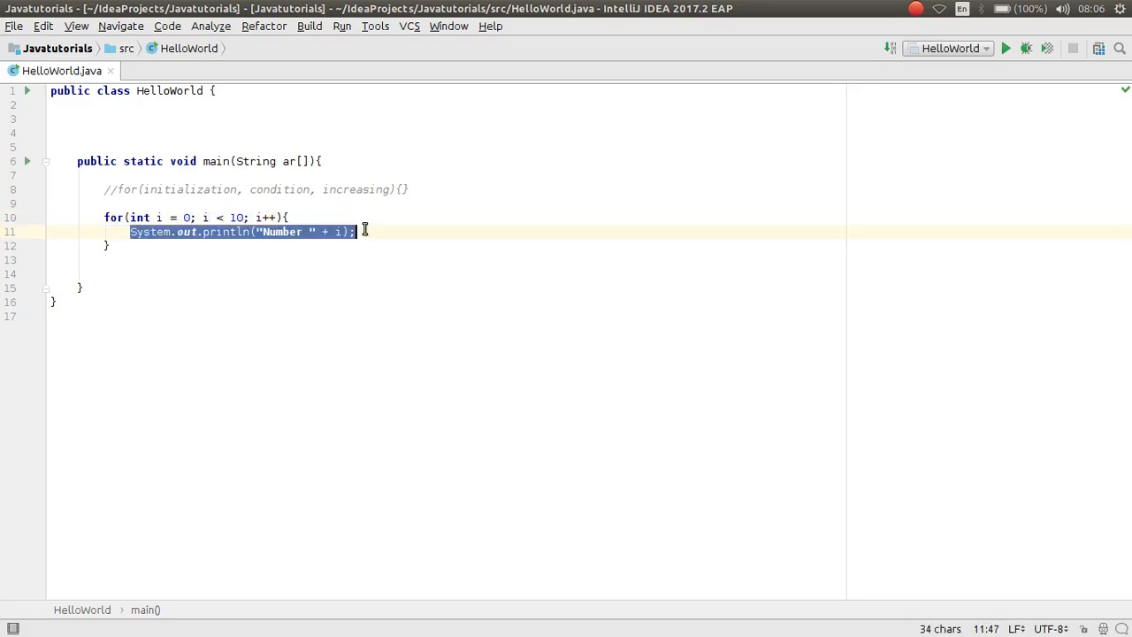
pyautogui.click(333, 230)
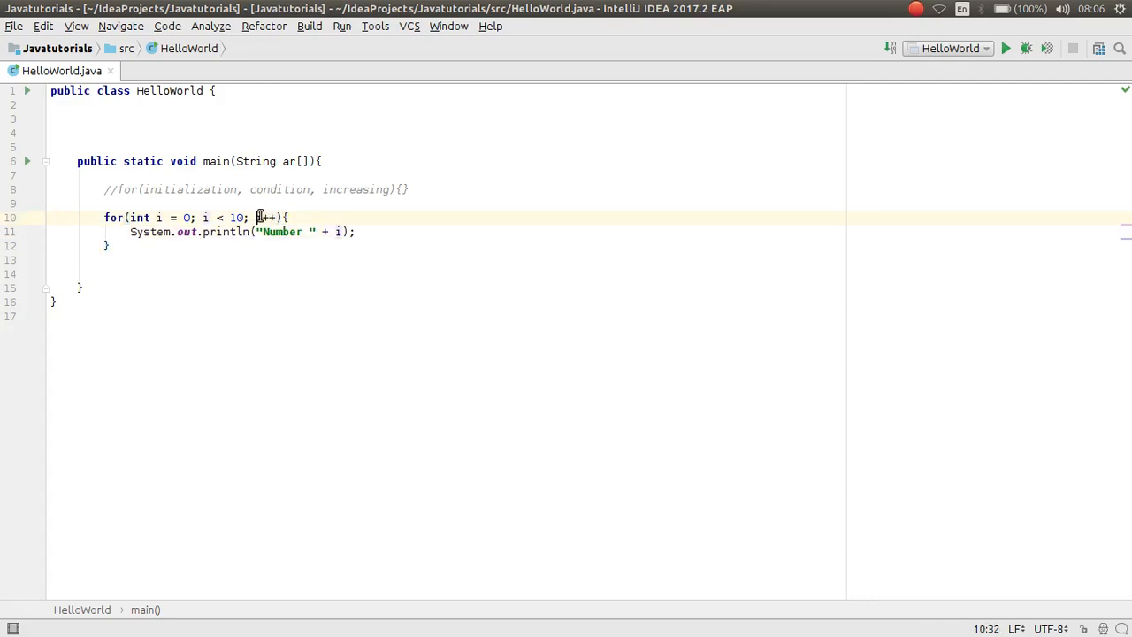
pyautogui.doubleClick(265, 216)
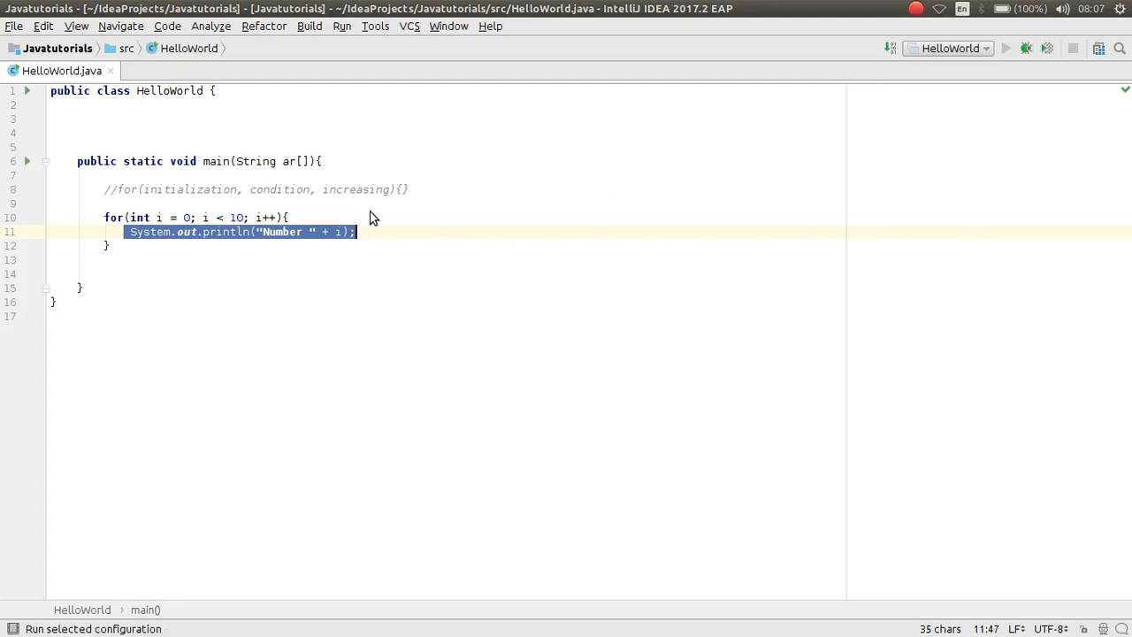
# Run HelloWorld so the Run panel lists Number 0 through Number 9
pyautogui.click(1004, 48)
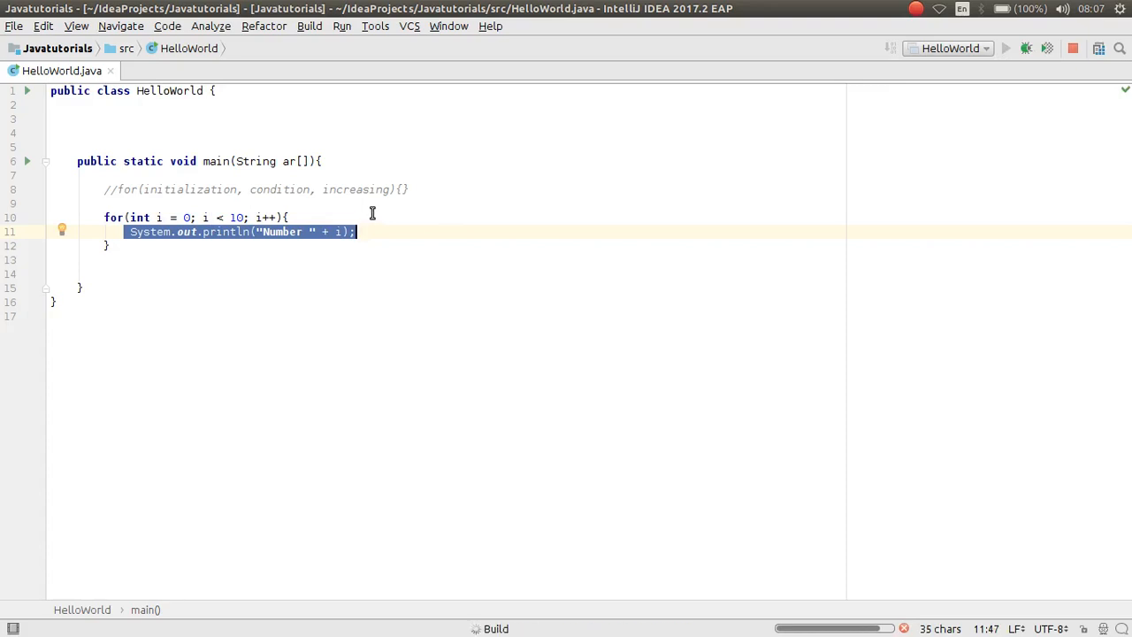
pyautogui.click(1004, 49)
pyautogui.write('i++;')
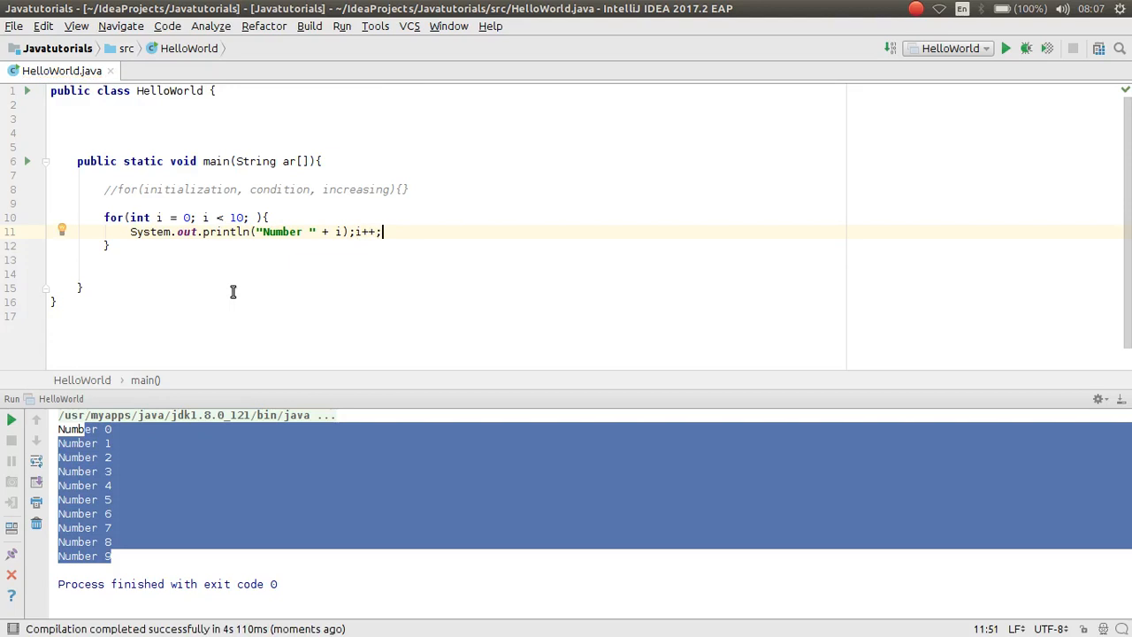
# Delete the i < 10 condition, rerun the endless loop, and stop the process
pyautogui.click(1004, 47)
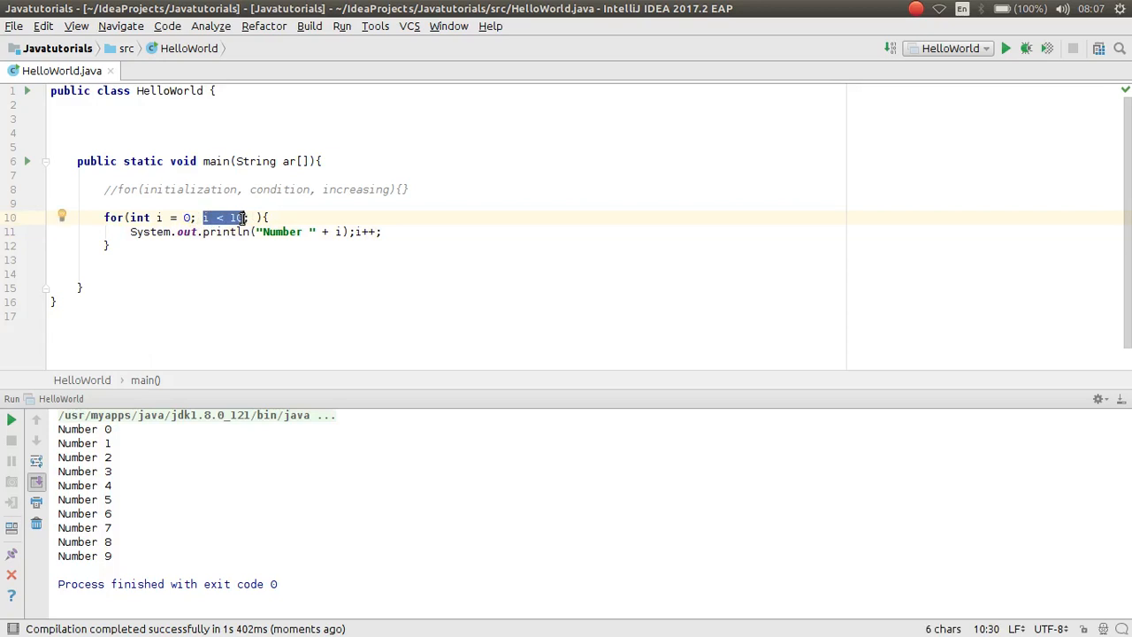
pyautogui.press('Delete')
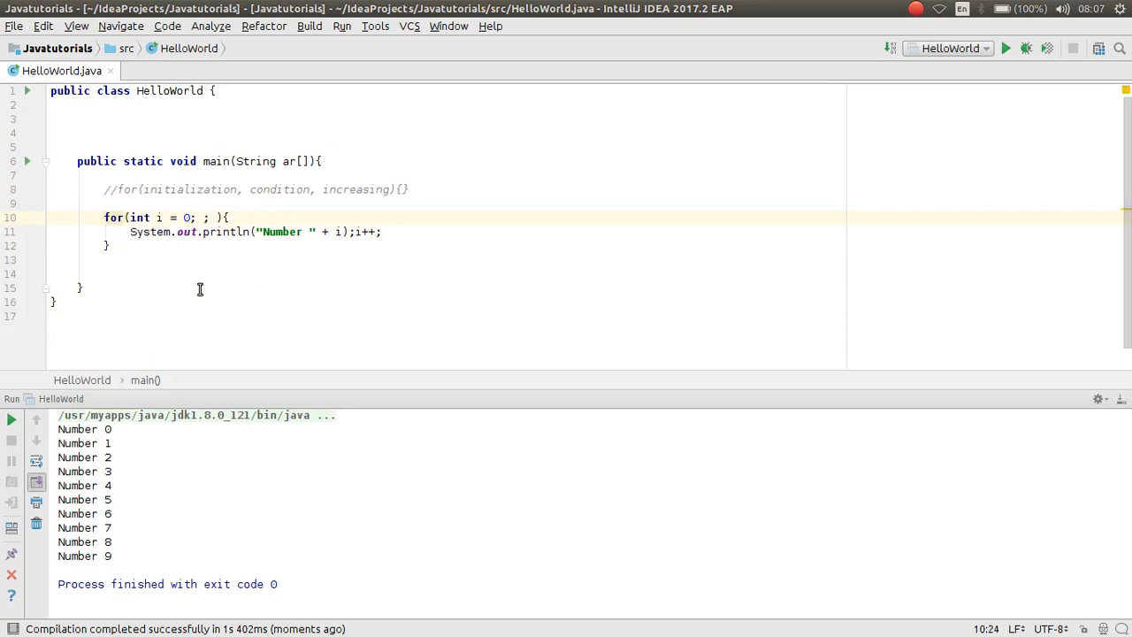
pyautogui.moveTo(557, 161)
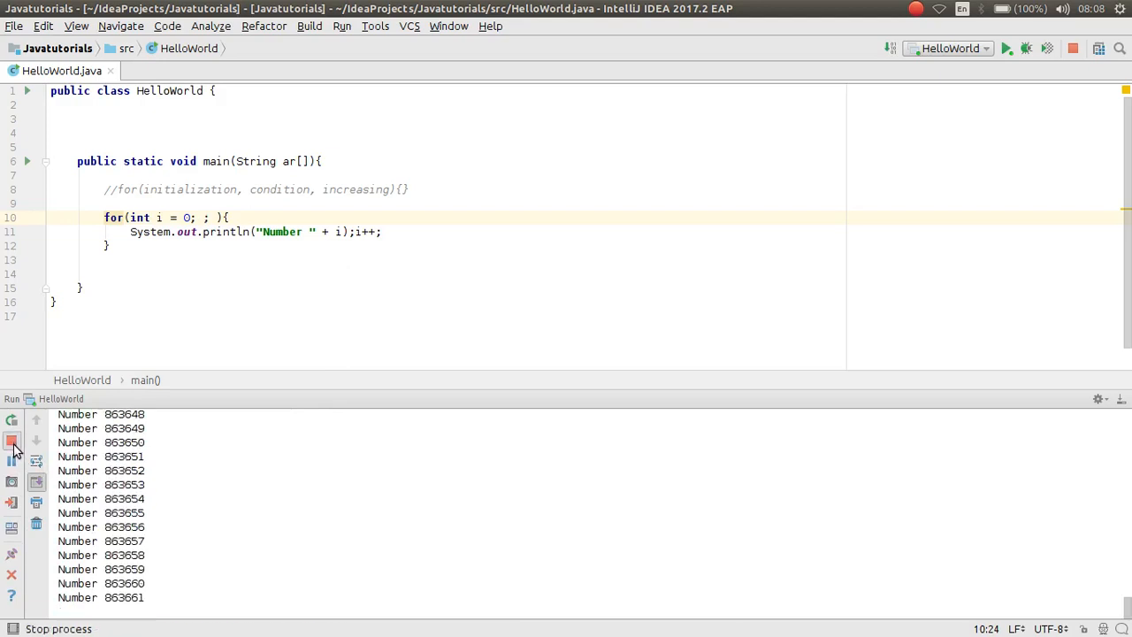
pyautogui.click(13, 442)
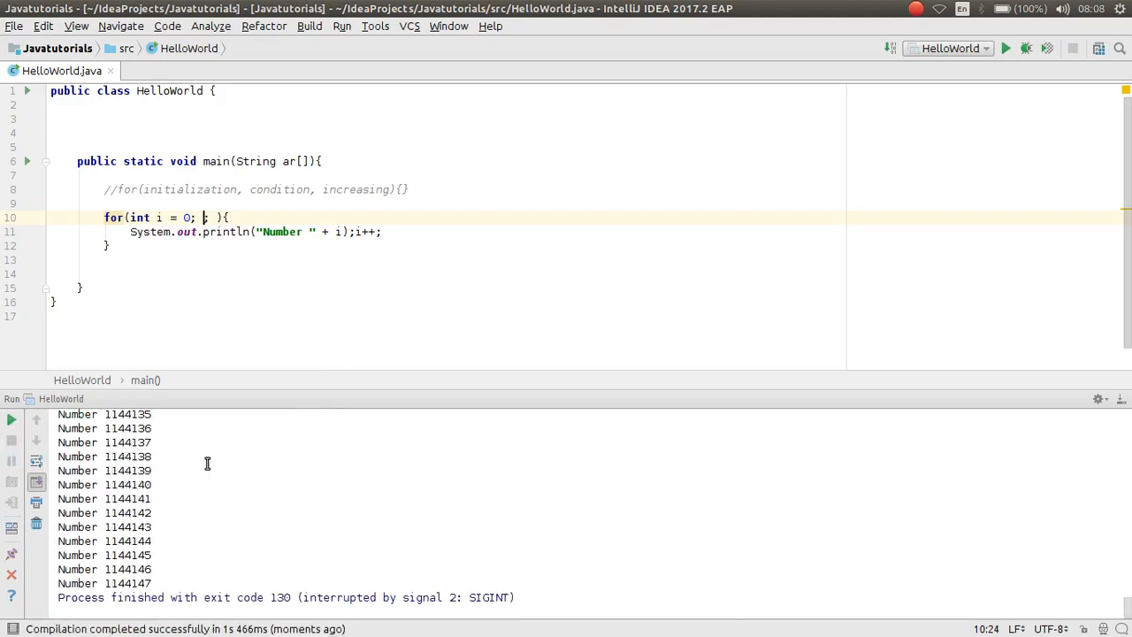